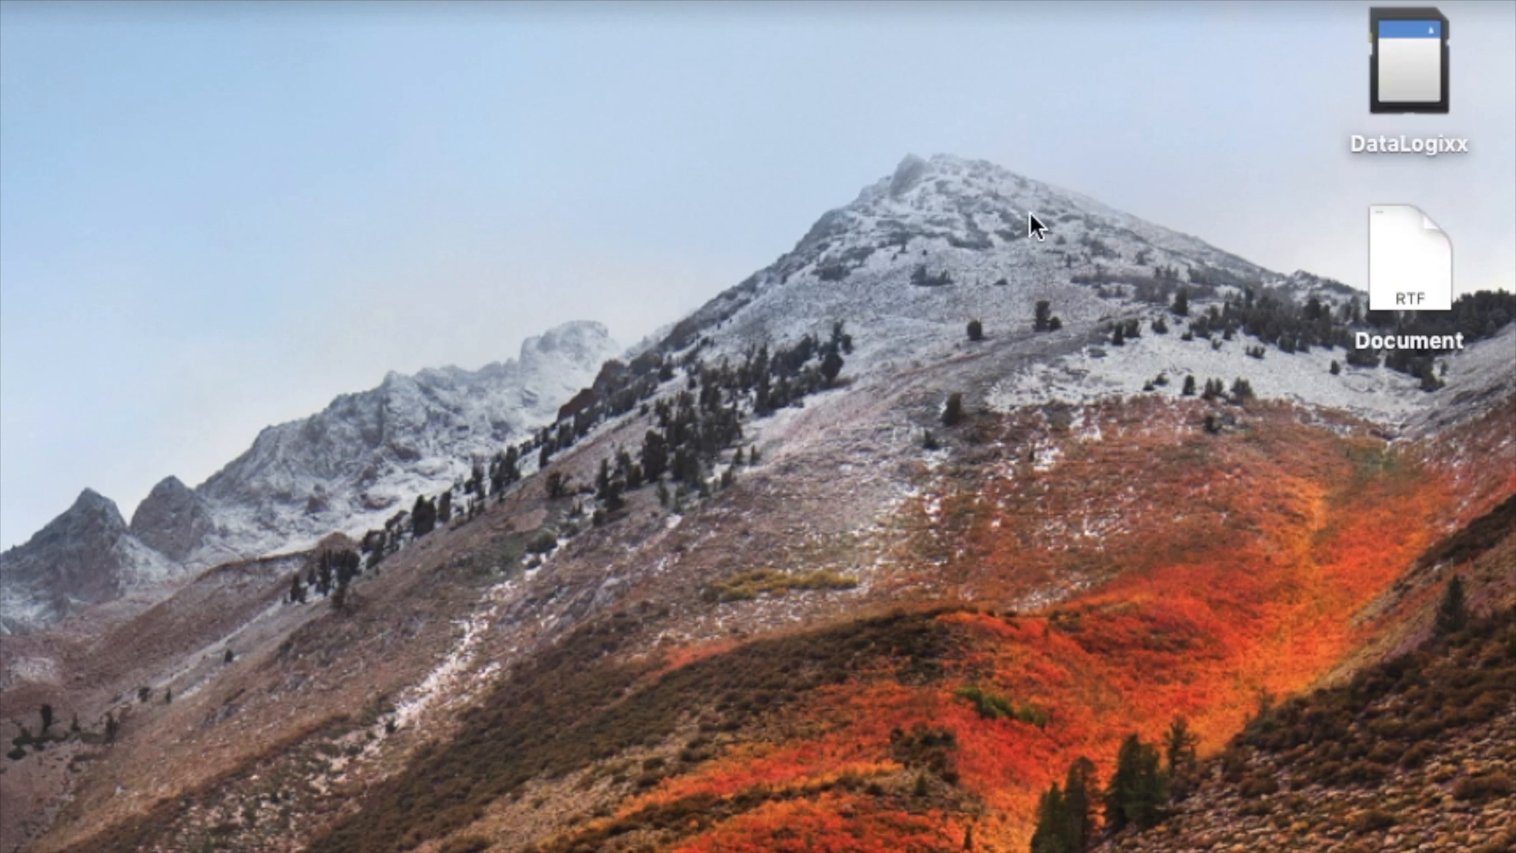
{"action": "mouse_move", "coordinate": [1408, 91]}
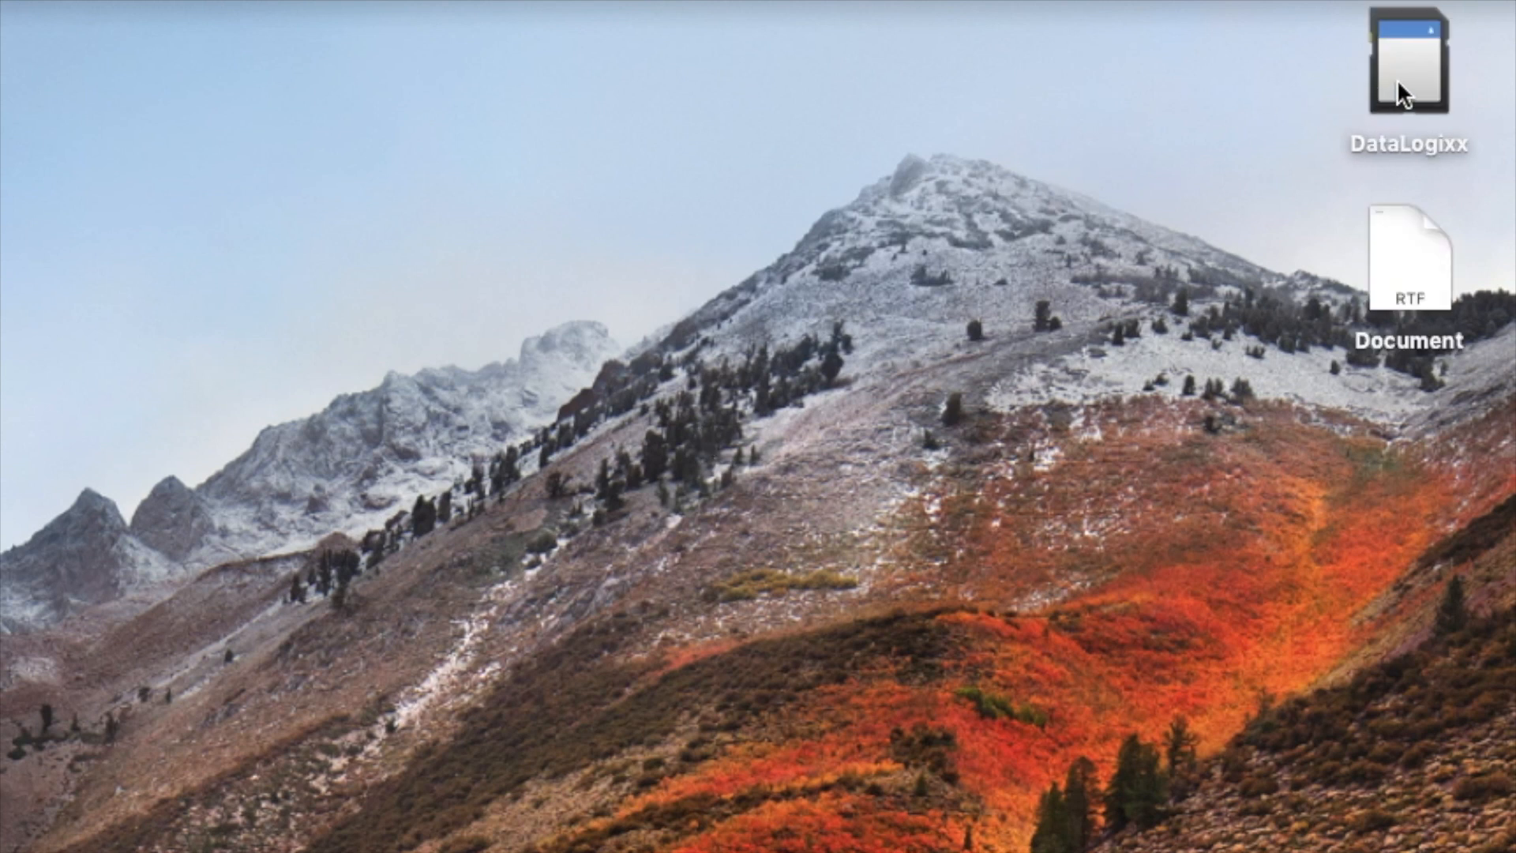
Open the DataLogixx drive from the desktop and select its InstallationGuide file.
{"action": "double_click", "coordinate": [1409, 58]}
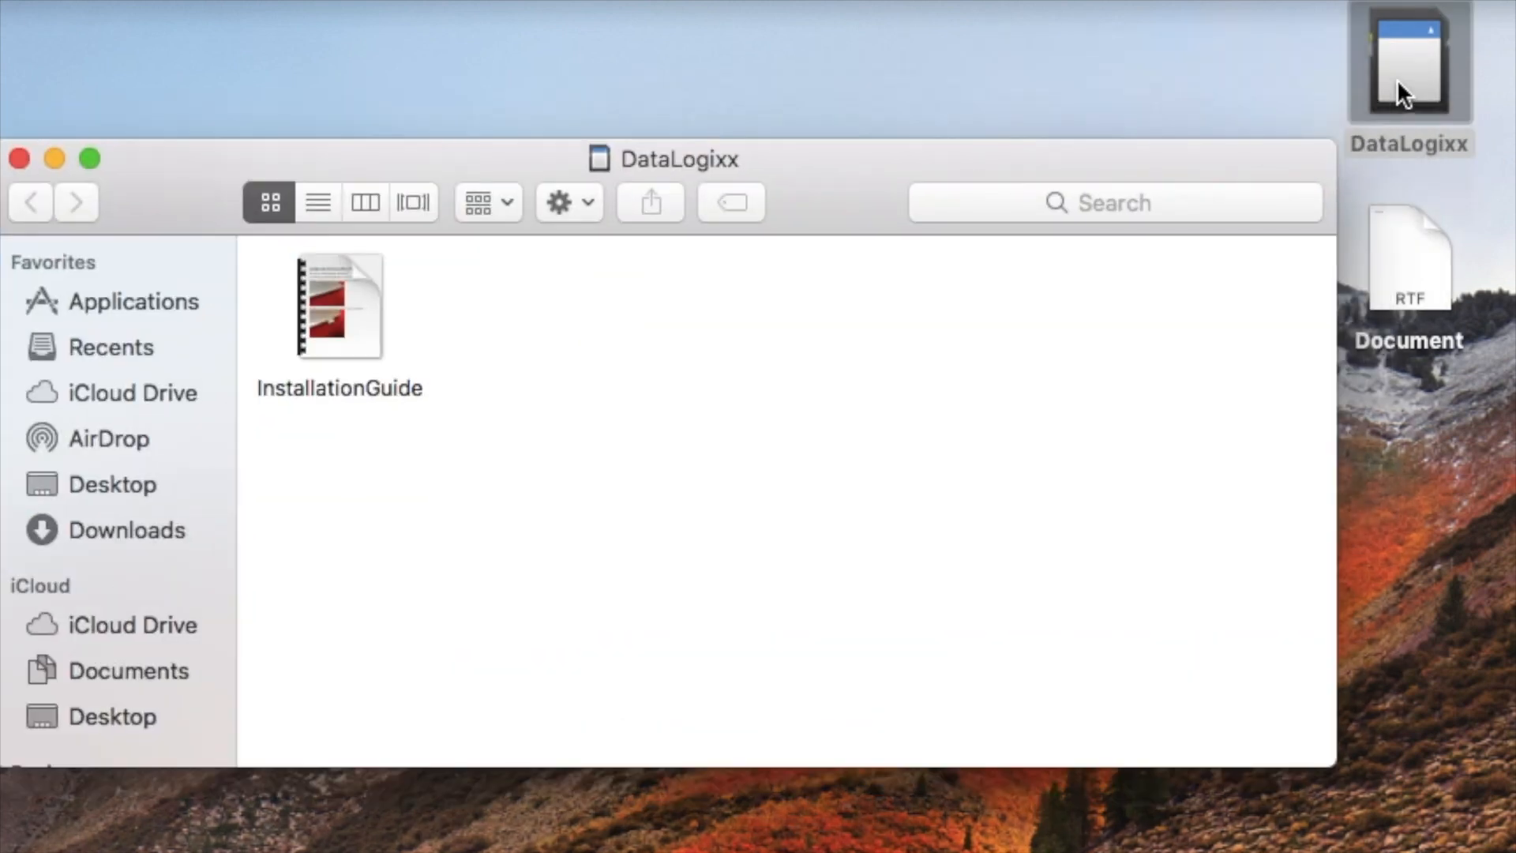
{"action": "mouse_move", "coordinate": [1220, 79]}
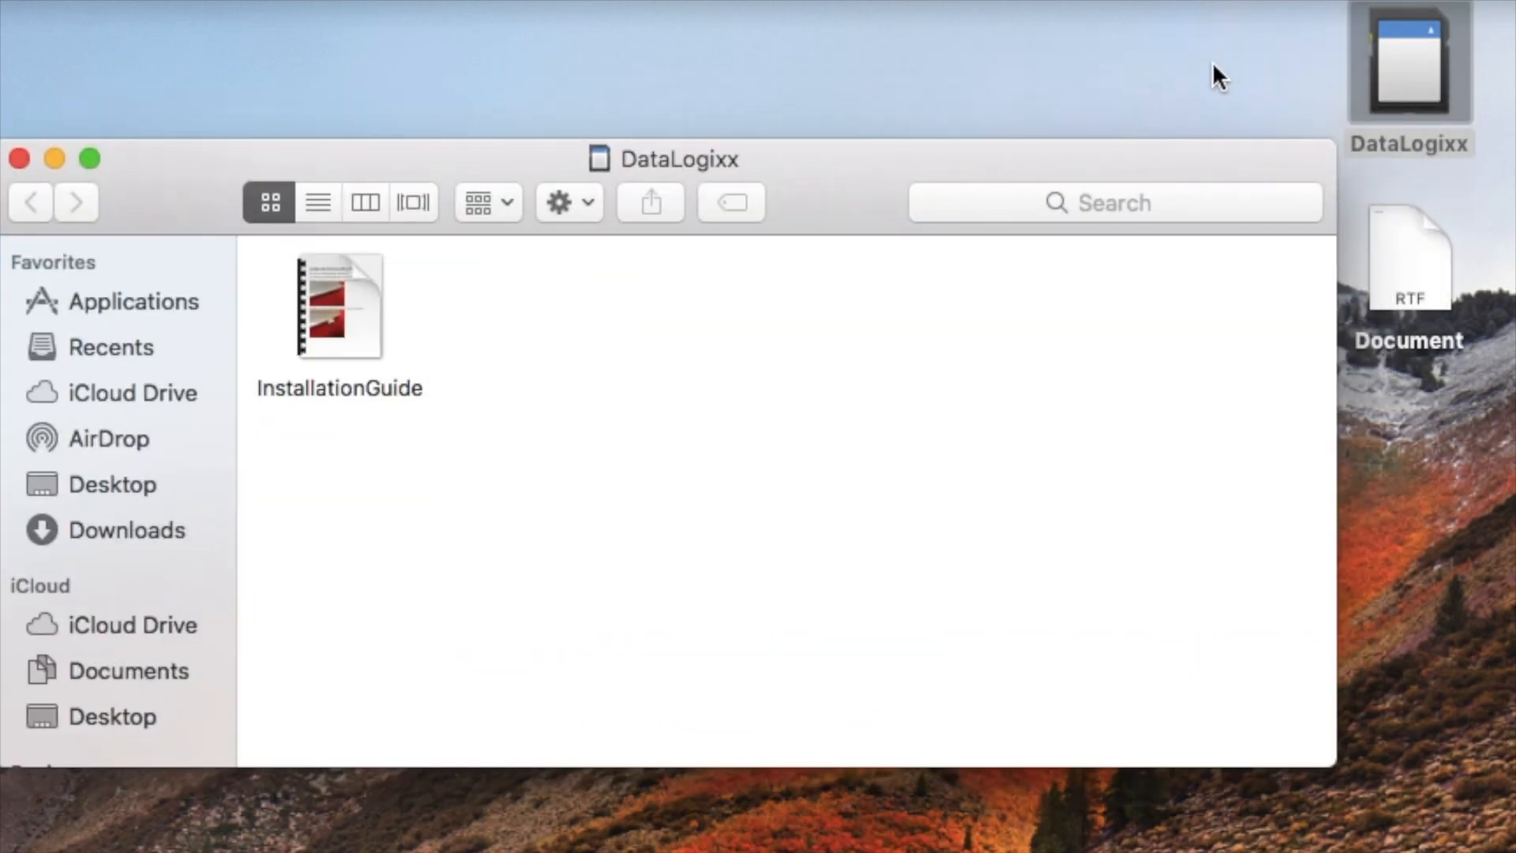
{"action": "mouse_move", "coordinate": [425, 338]}
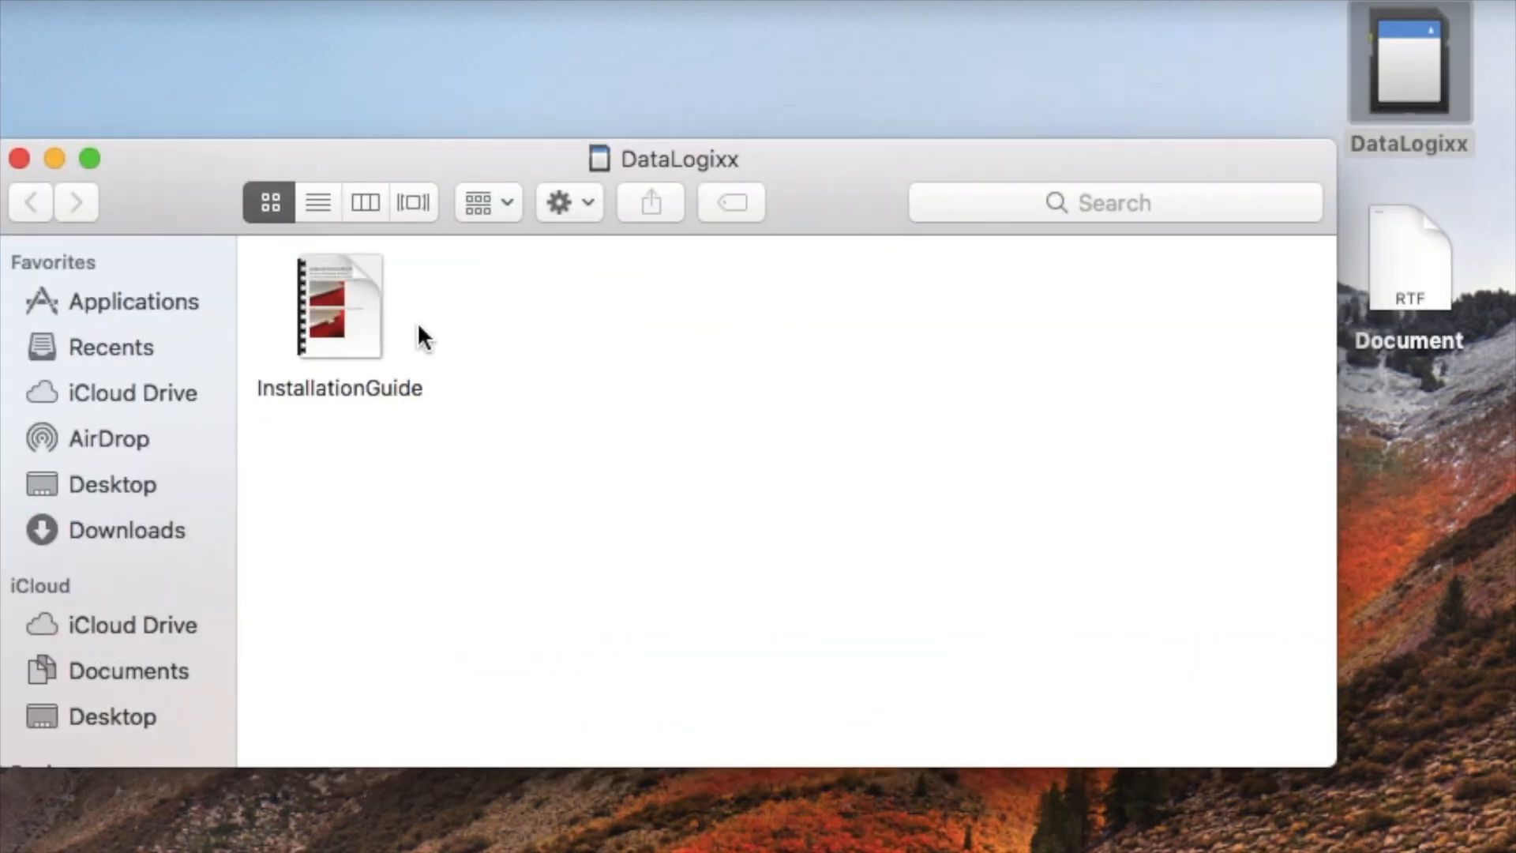
{"action": "left_click", "coordinate": [339, 304]}
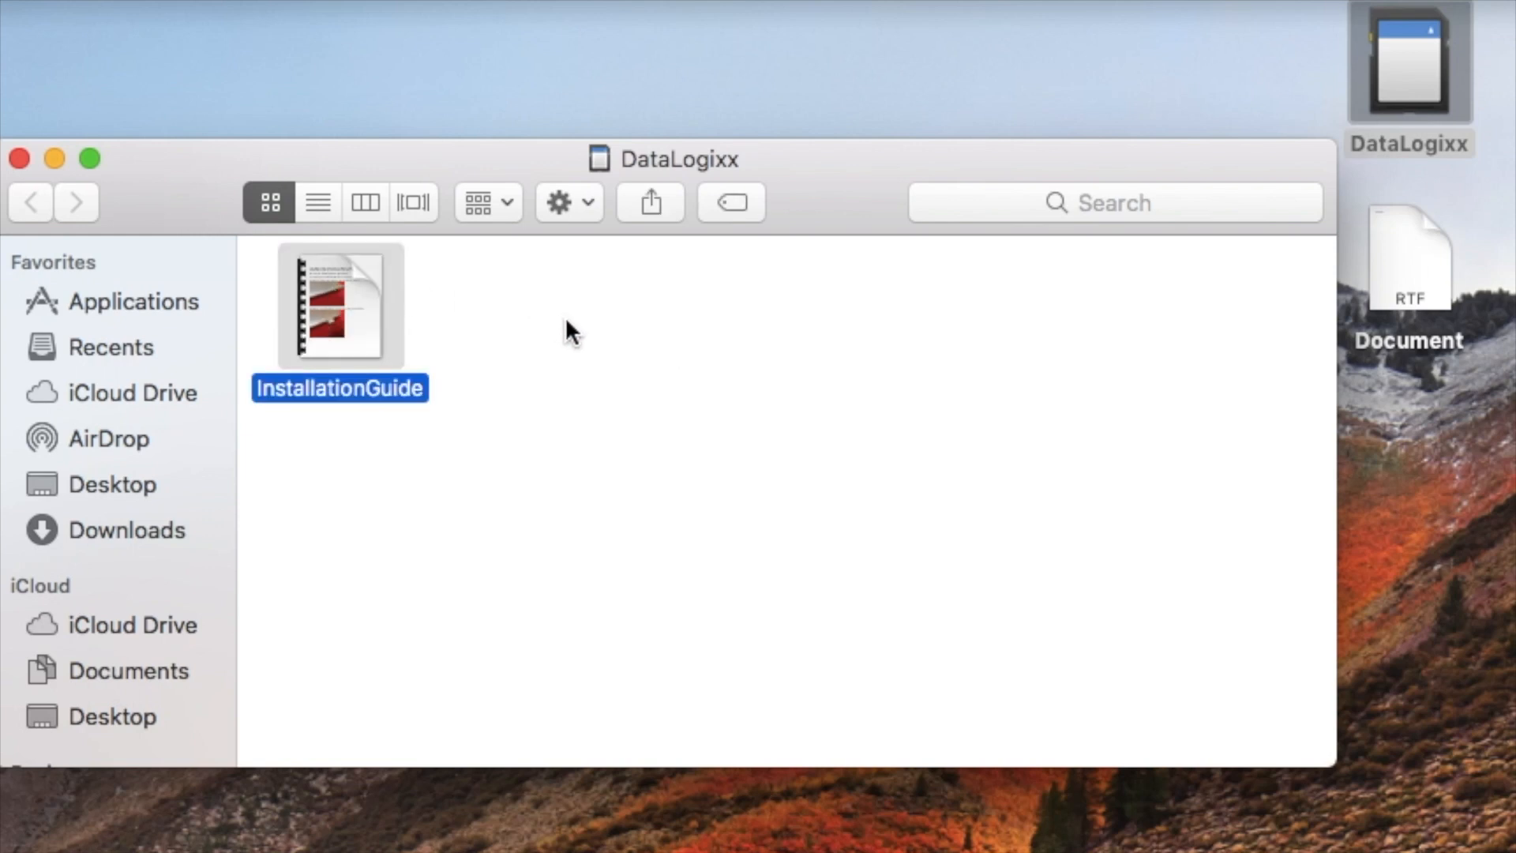
{"action": "mouse_move", "coordinate": [837, 322]}
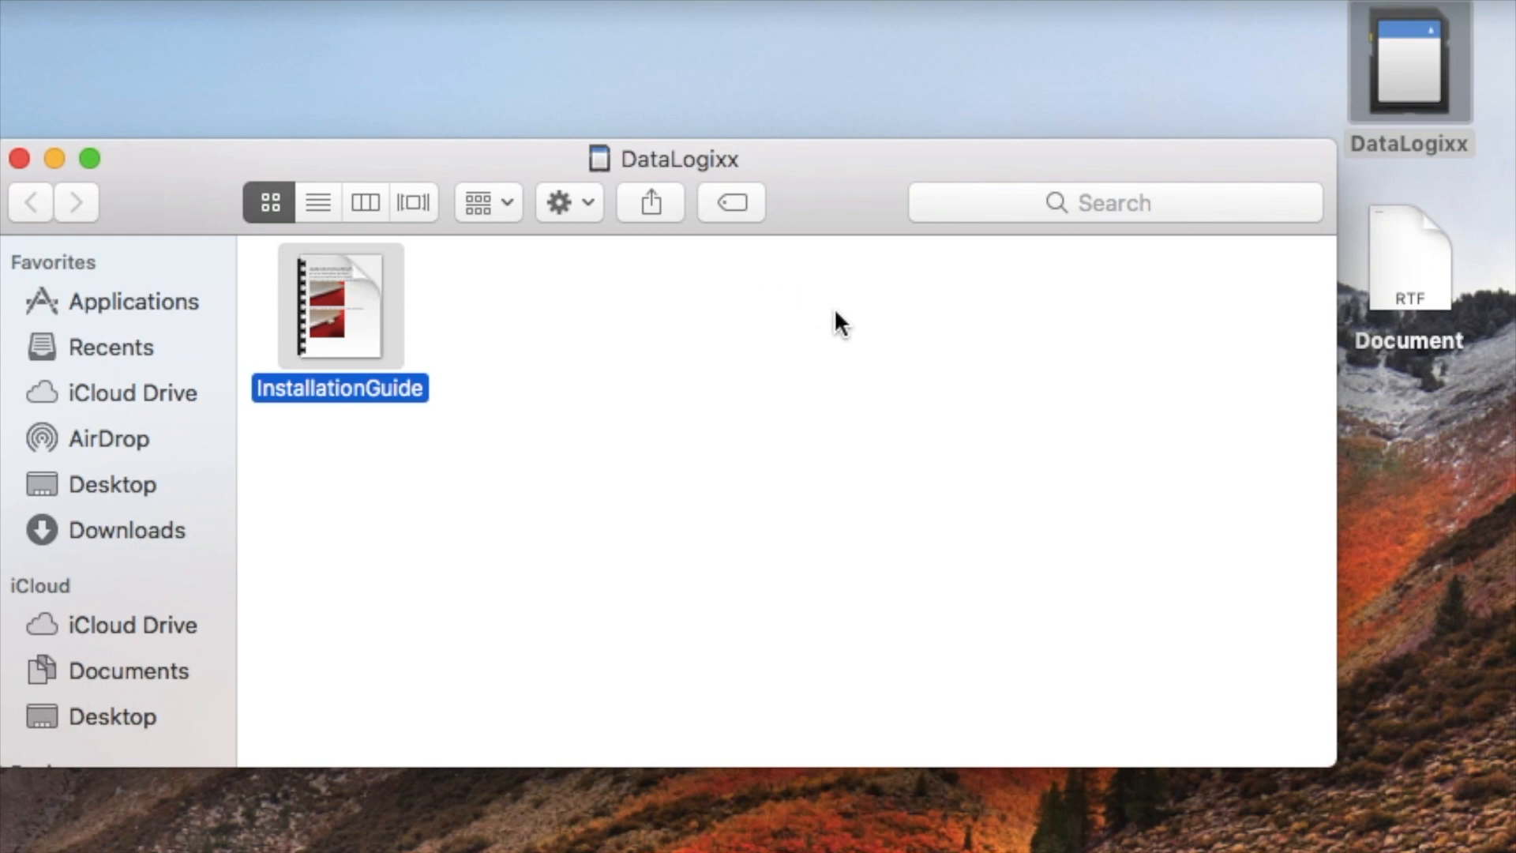
{"action": "mouse_move", "coordinate": [1398, 281]}
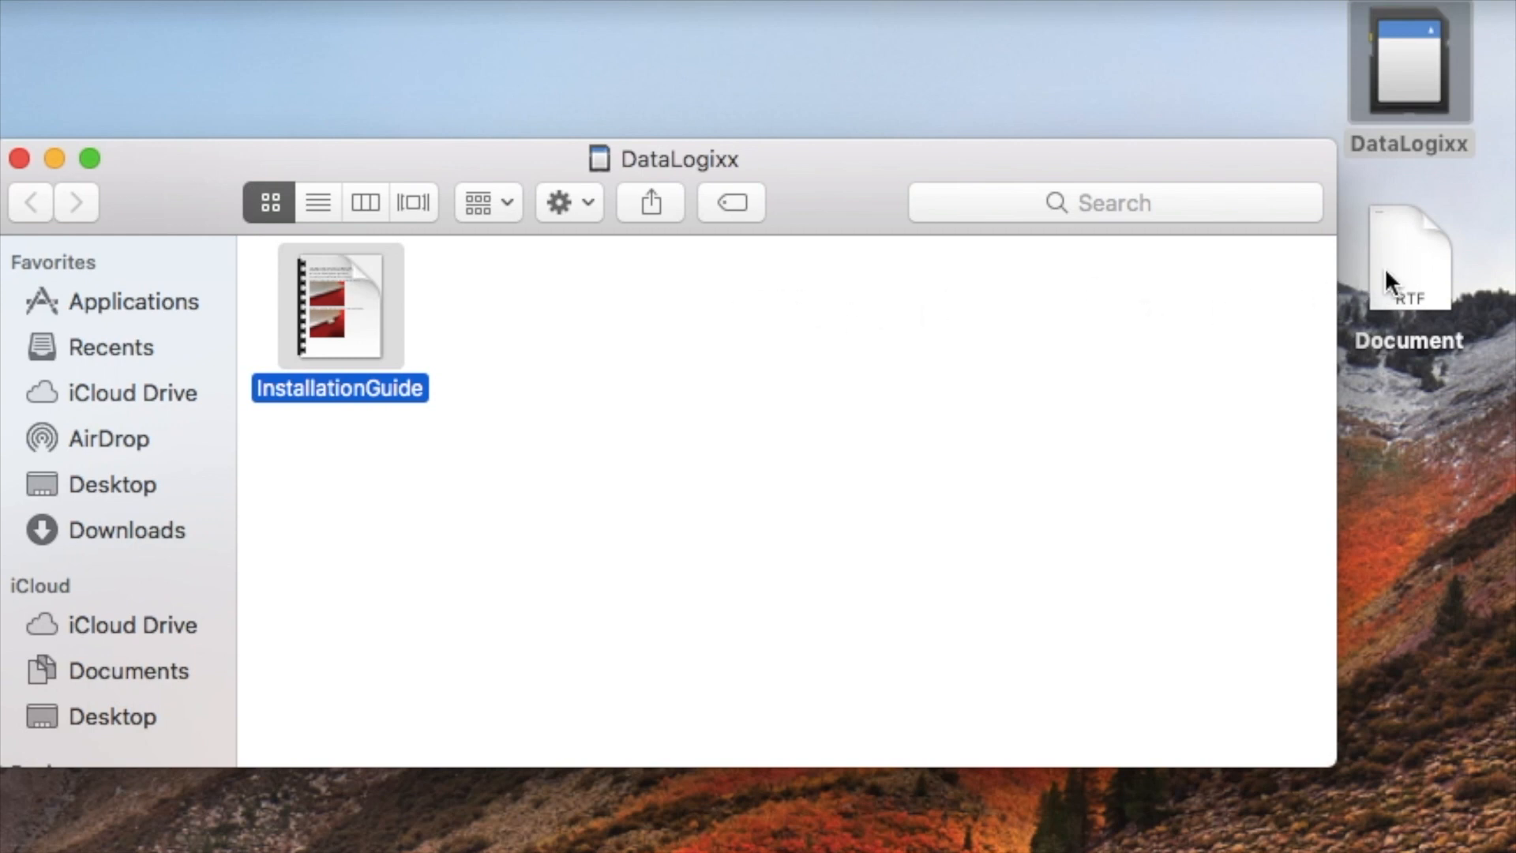
{"action": "mouse_move", "coordinate": [1420, 264]}
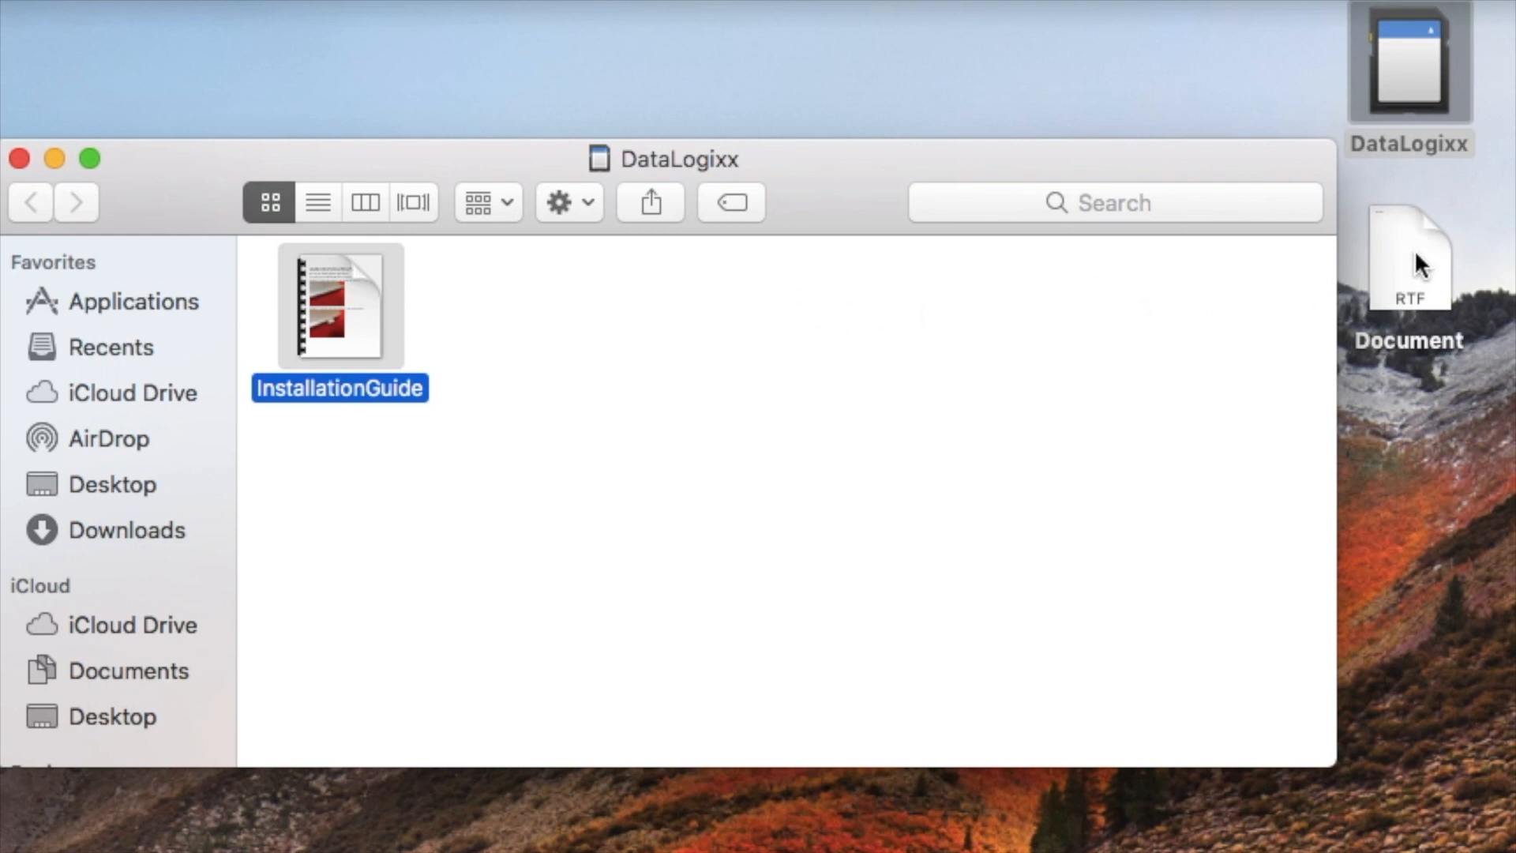
Copy the Document RTF file from the desktop into the DataLogixx drive window.
{"action": "left_click_drag", "start_coordinate": [1409, 261], "coordinate": [817, 387]}
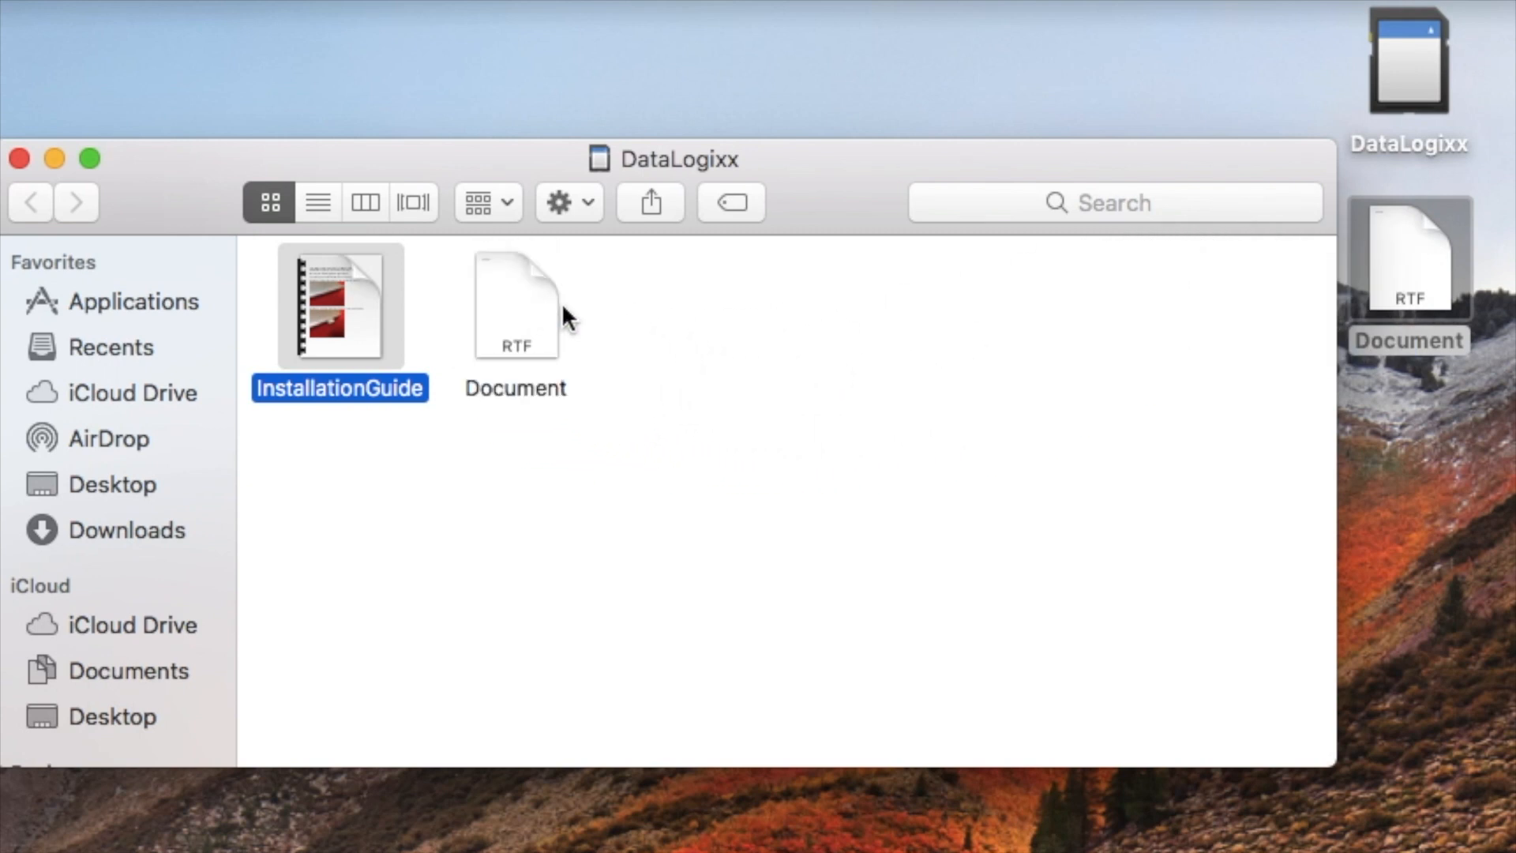
{"action": "mouse_move", "coordinate": [1420, 278]}
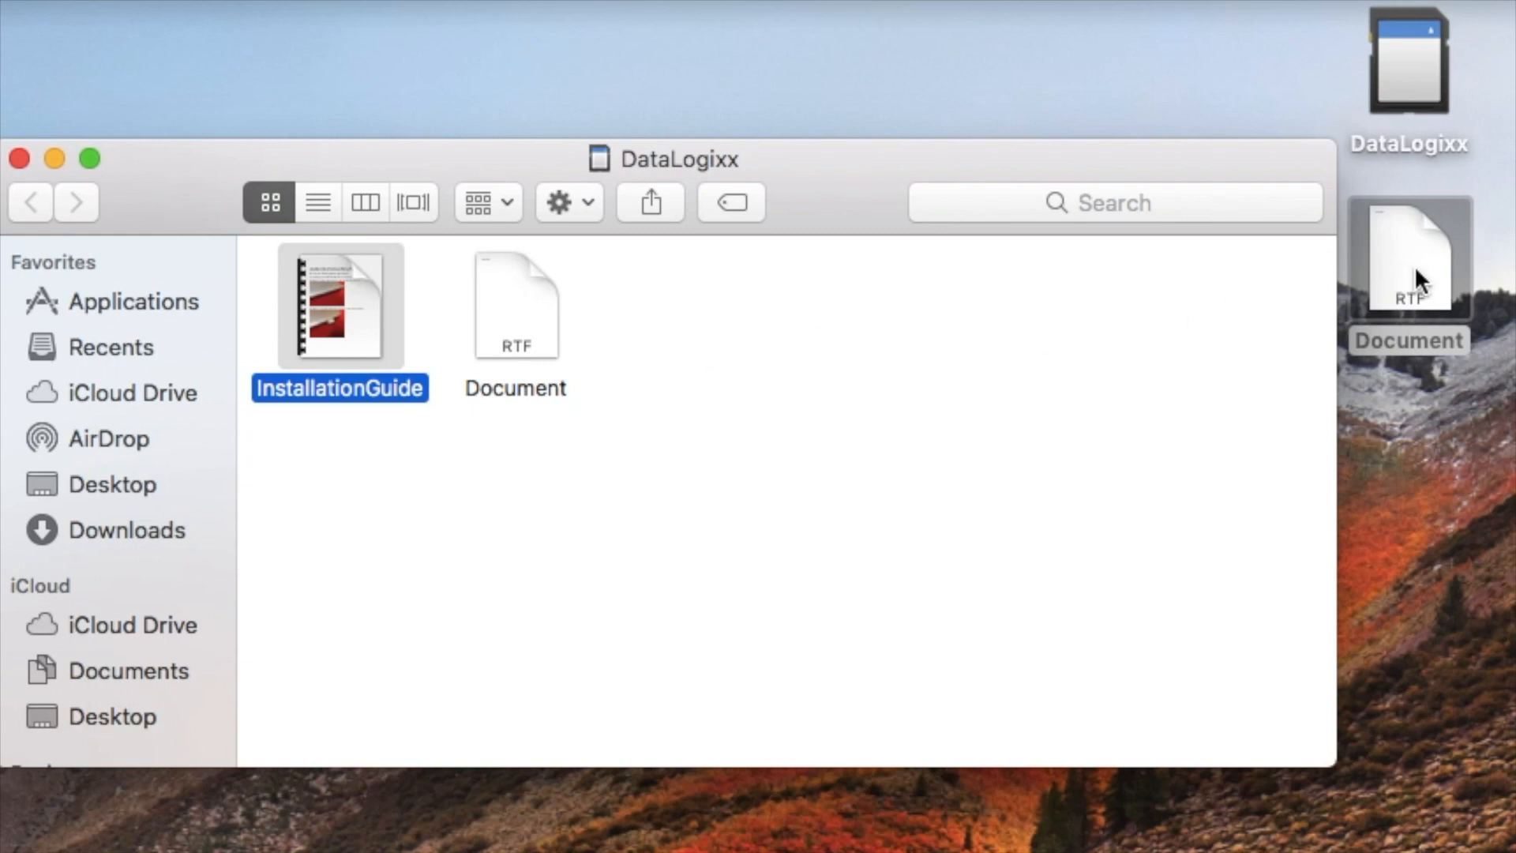
{"action": "mouse_move", "coordinate": [1014, 392]}
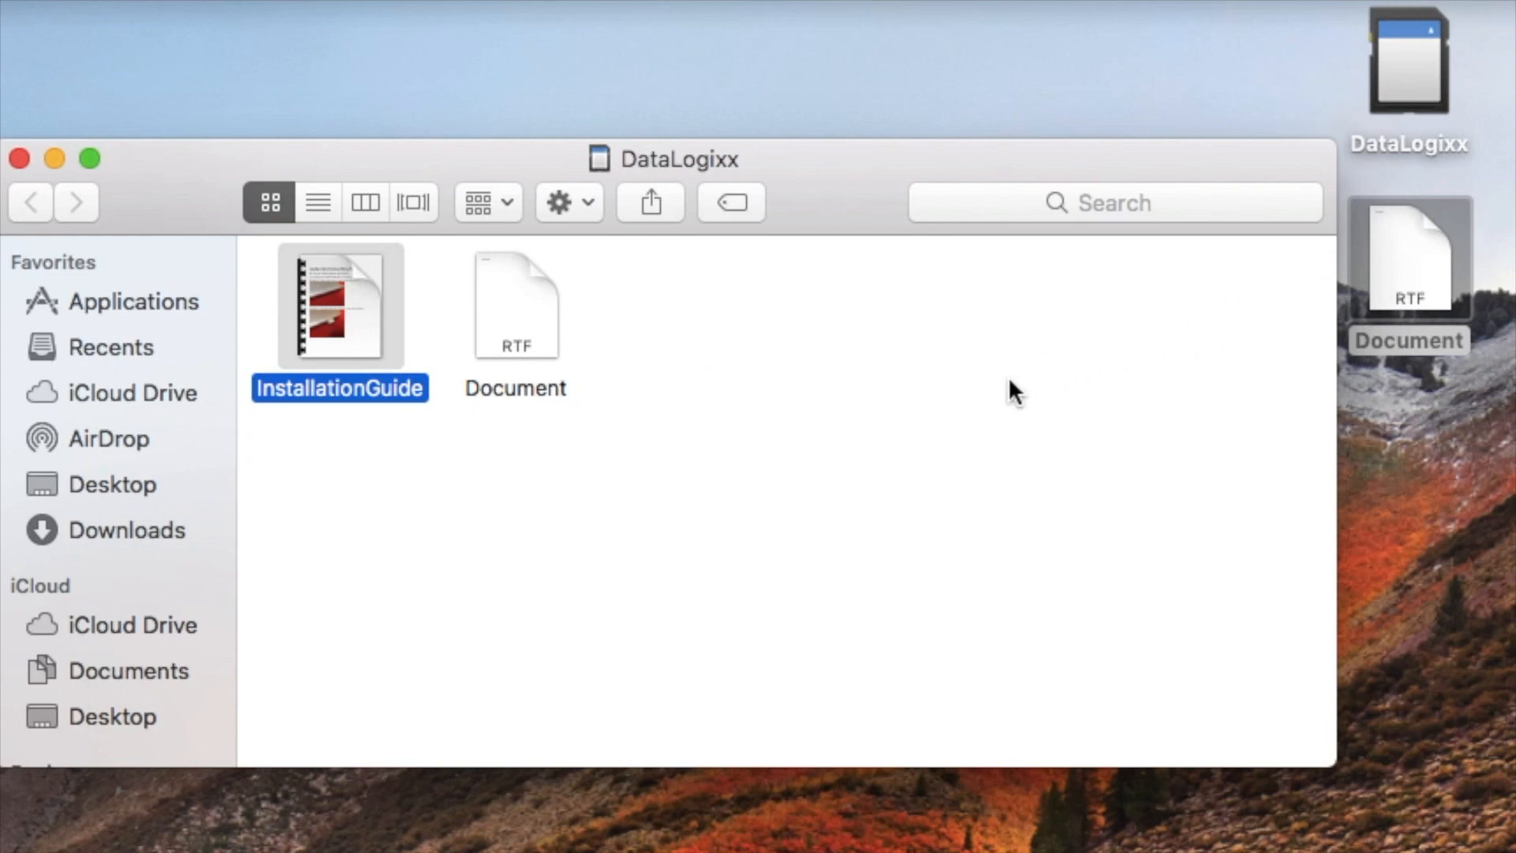
{"action": "mouse_move", "coordinate": [507, 396]}
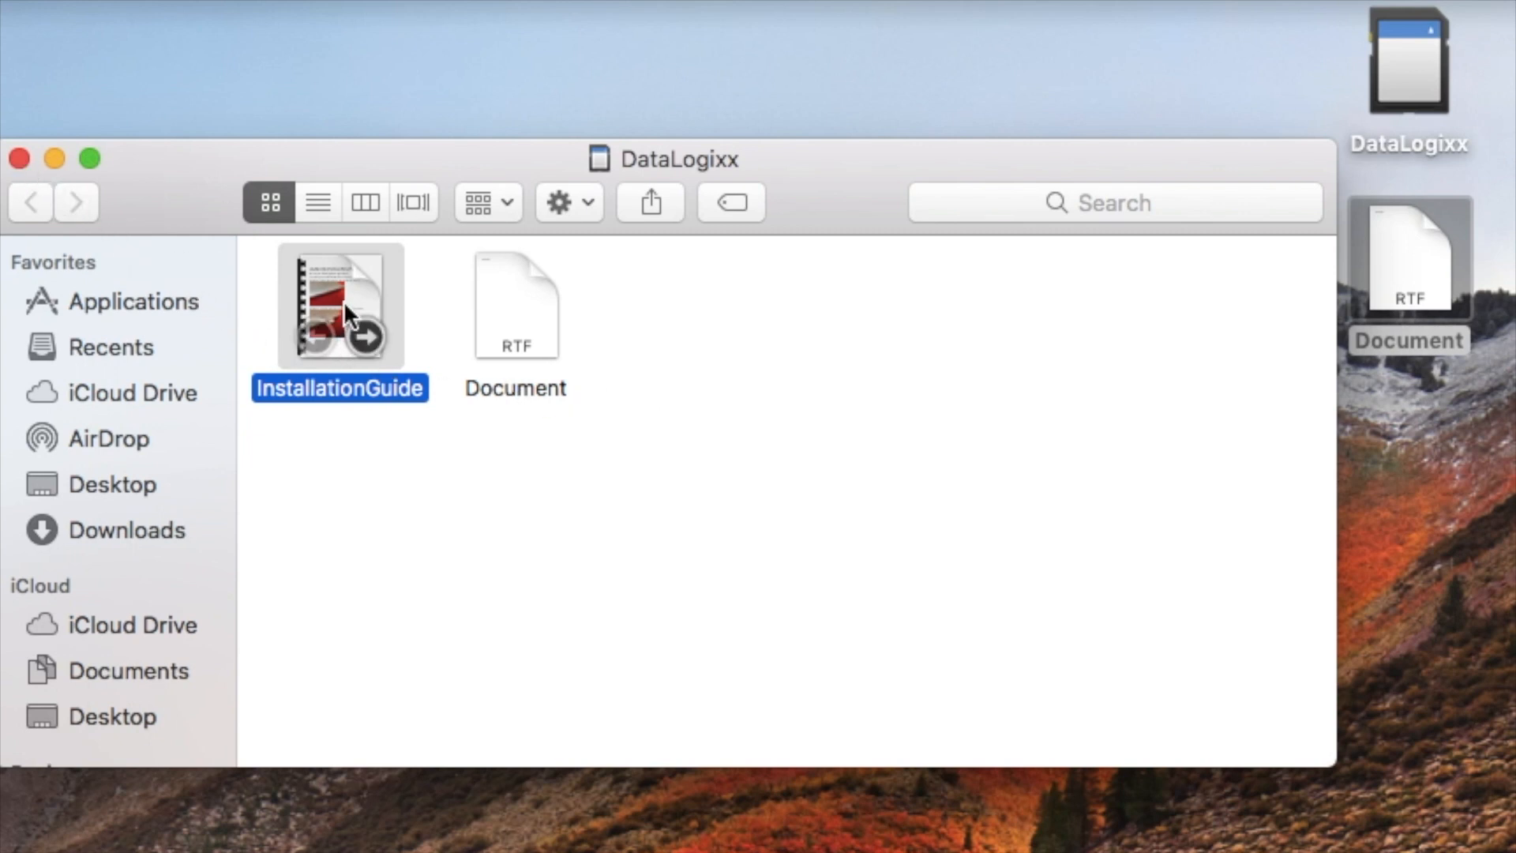
Copy InstallationGuide from the drive onto the desktop and close the DataLogixx window.
{"action": "left_click_drag", "start_coordinate": [340, 305], "coordinate": [1133, 481]}
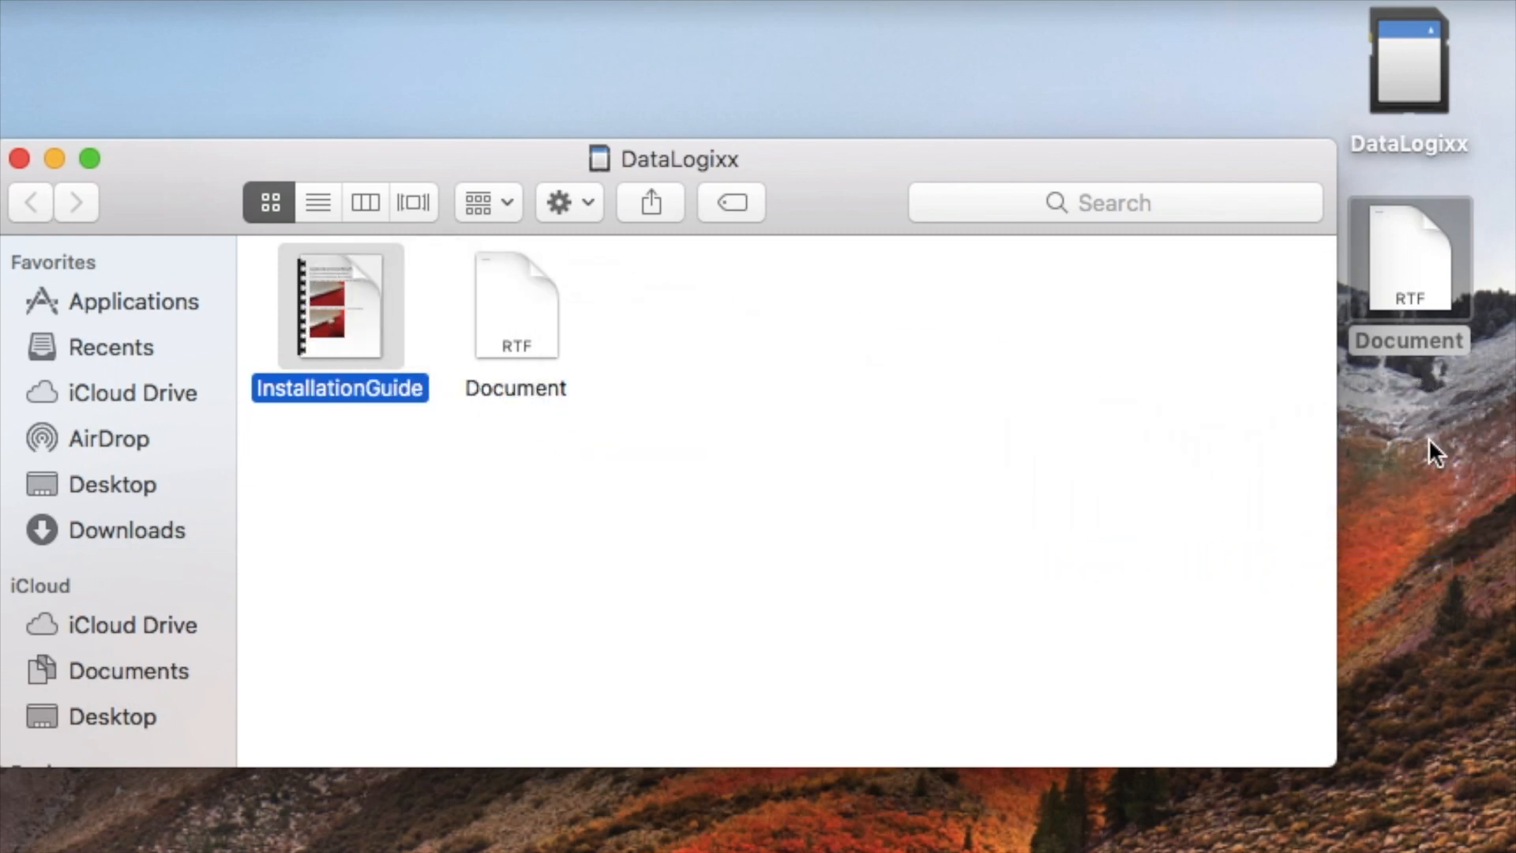
{"action": "left_click_drag", "start_coordinate": [339, 305], "coordinate": [1407, 455]}
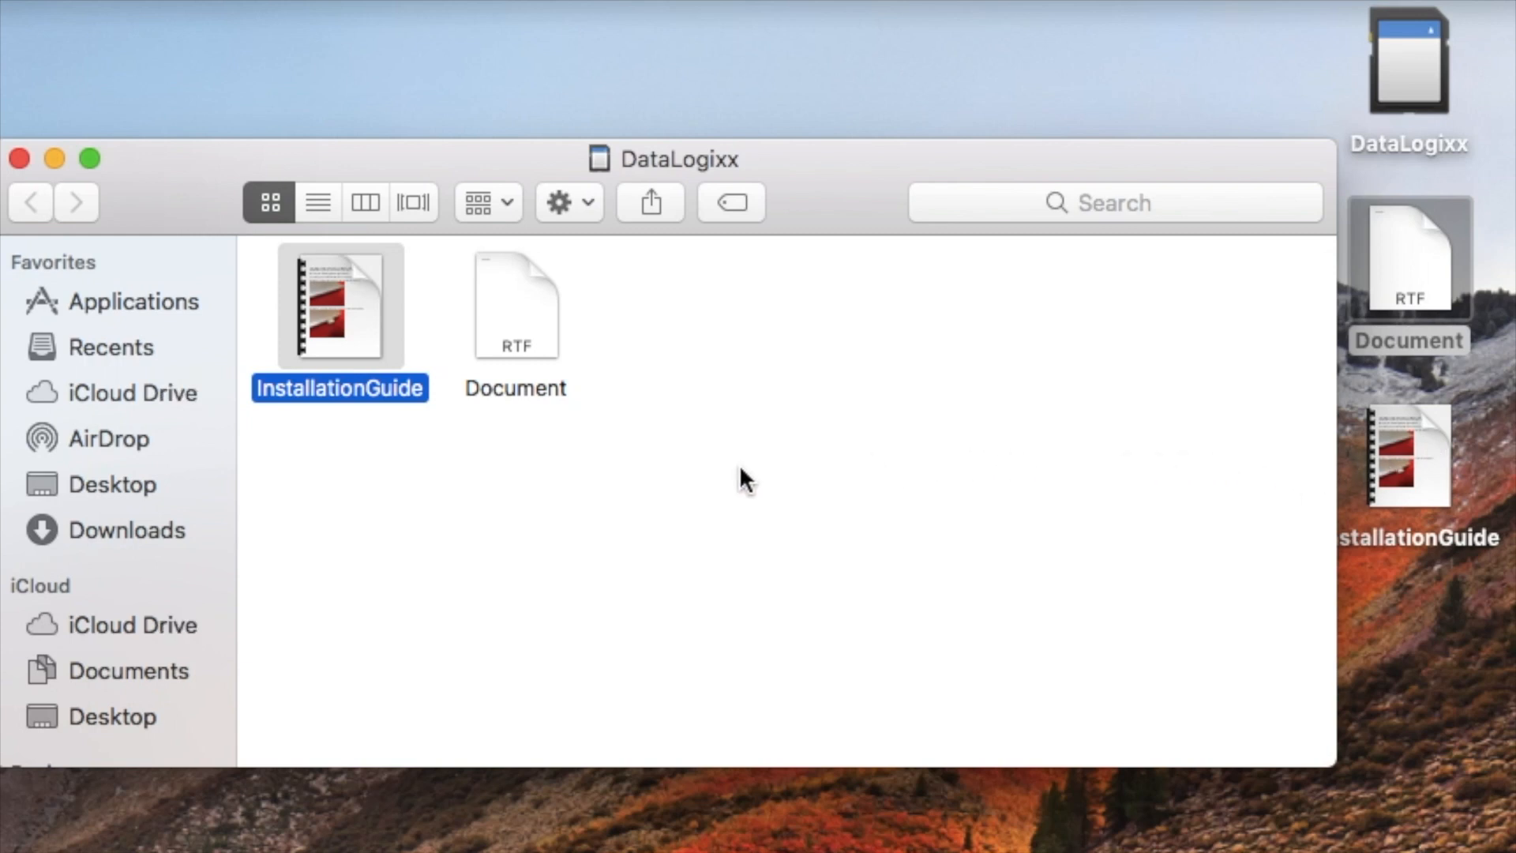
{"action": "mouse_move", "coordinate": [136, 229]}
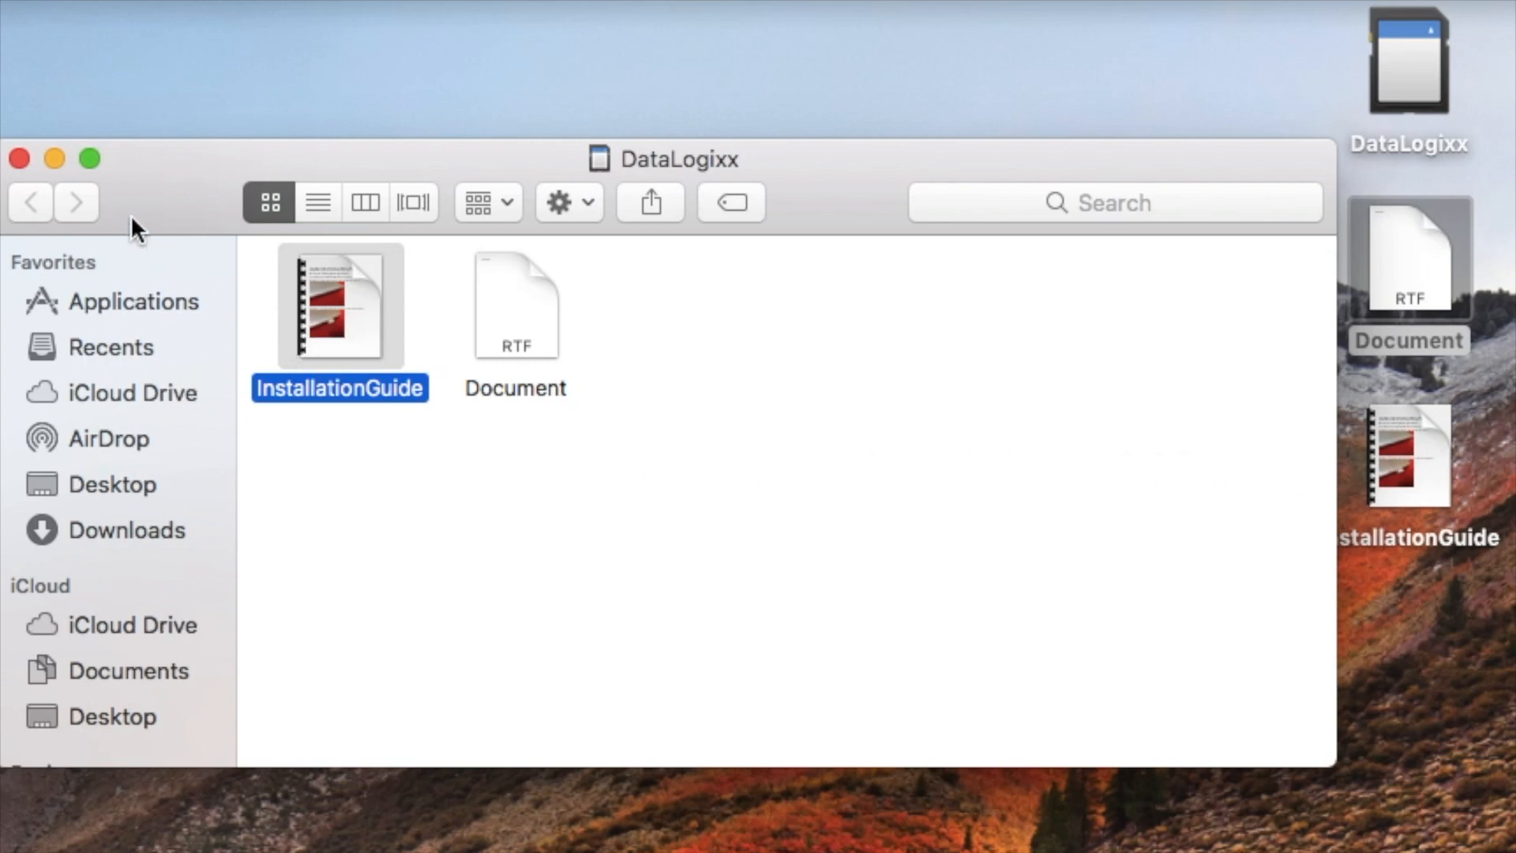
{"action": "left_click", "coordinate": [19, 158]}
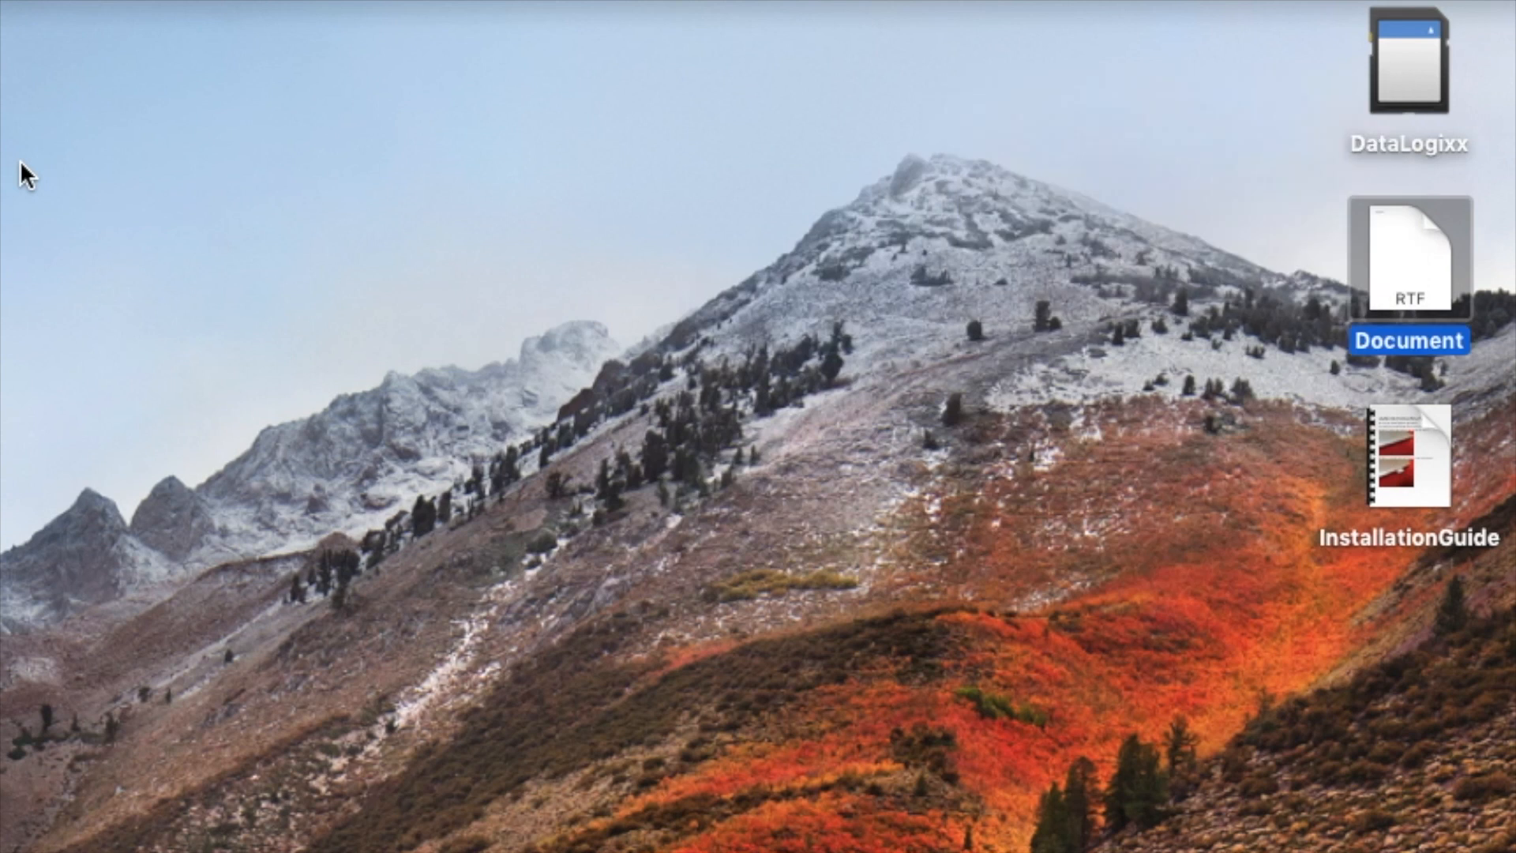
{"action": "mouse_move", "coordinate": [1139, 147]}
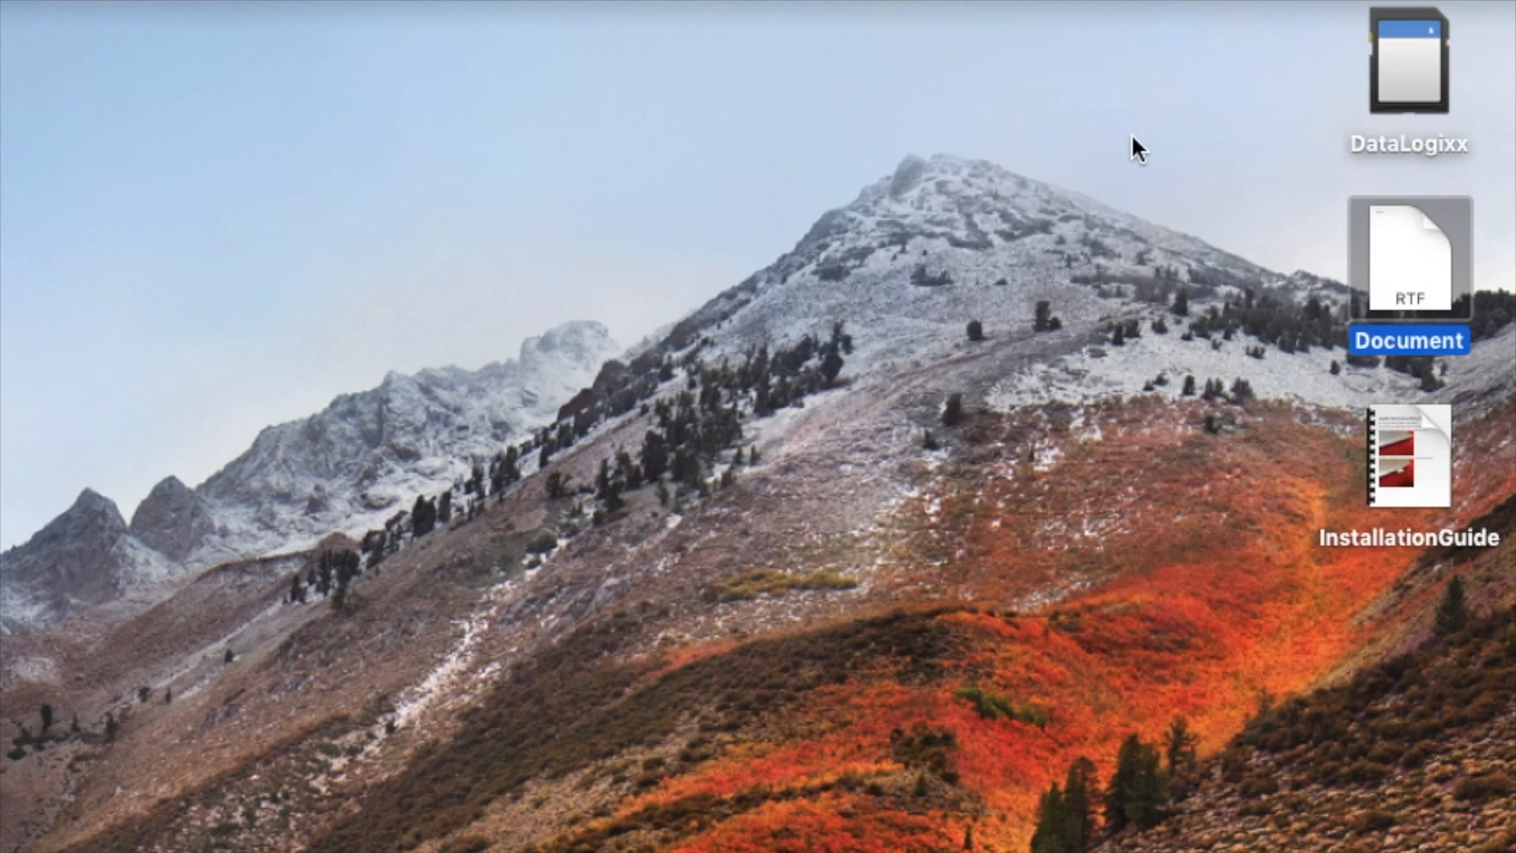
{"action": "mouse_move", "coordinate": [1395, 109]}
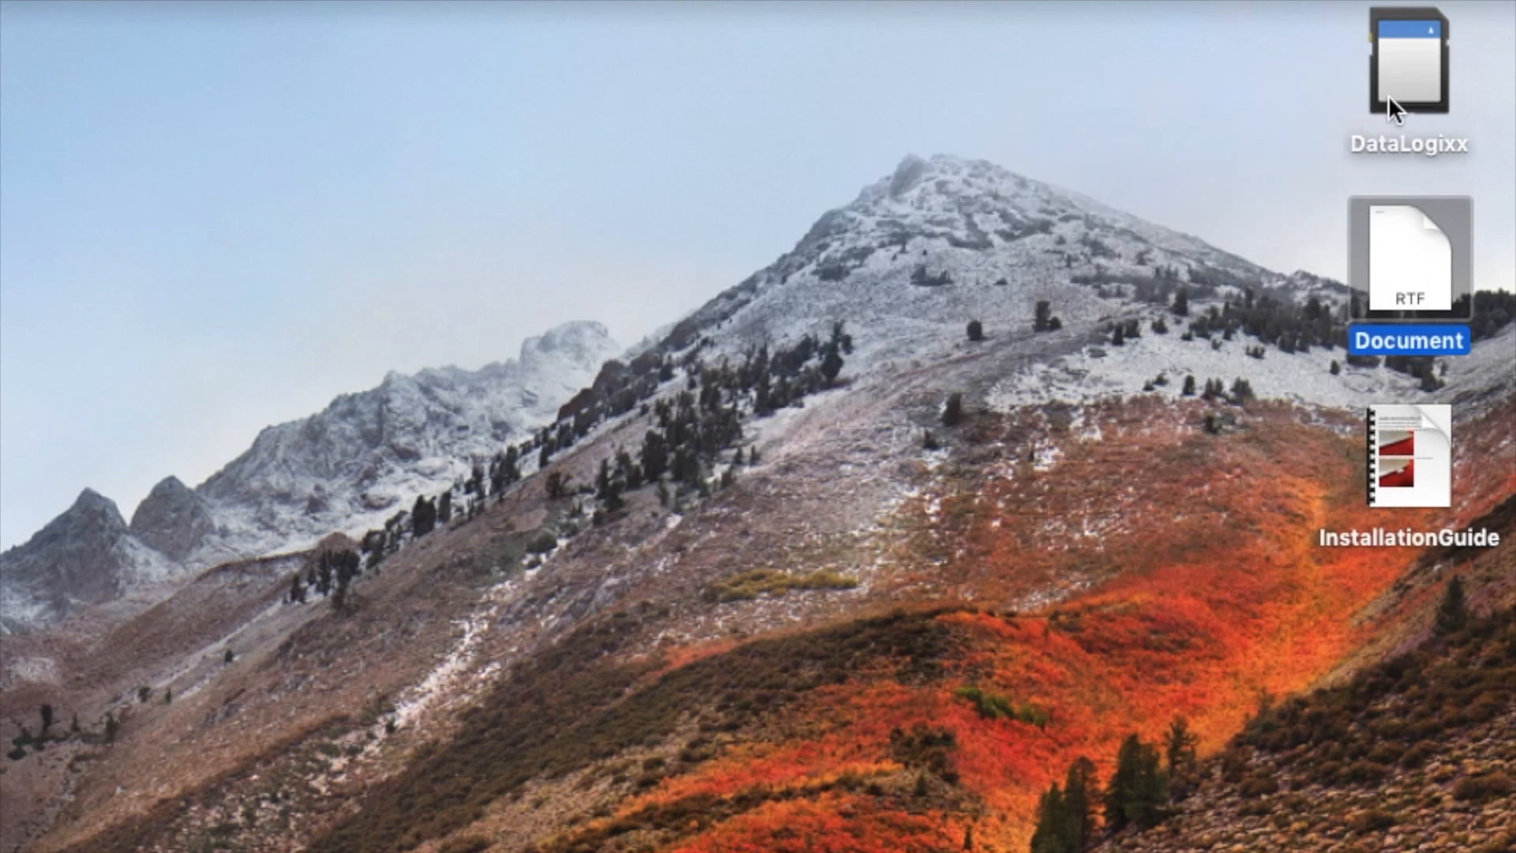
Eject the DataLogixx drive via its context-menu Eject "DataLogixx" command.
{"action": "right_click", "coordinate": [1415, 68]}
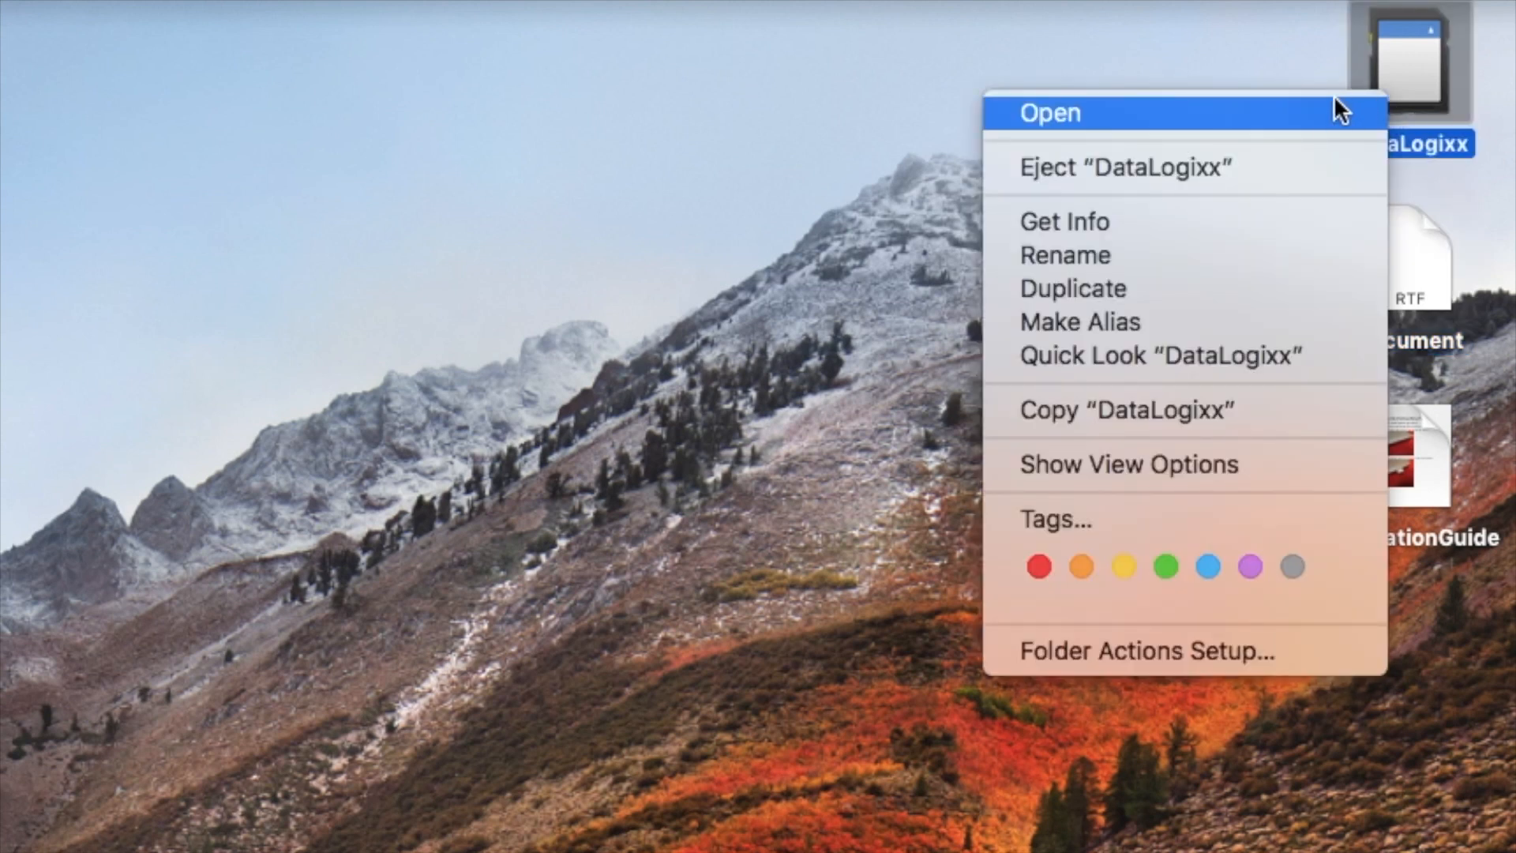
{"action": "mouse_move", "coordinate": [1262, 166]}
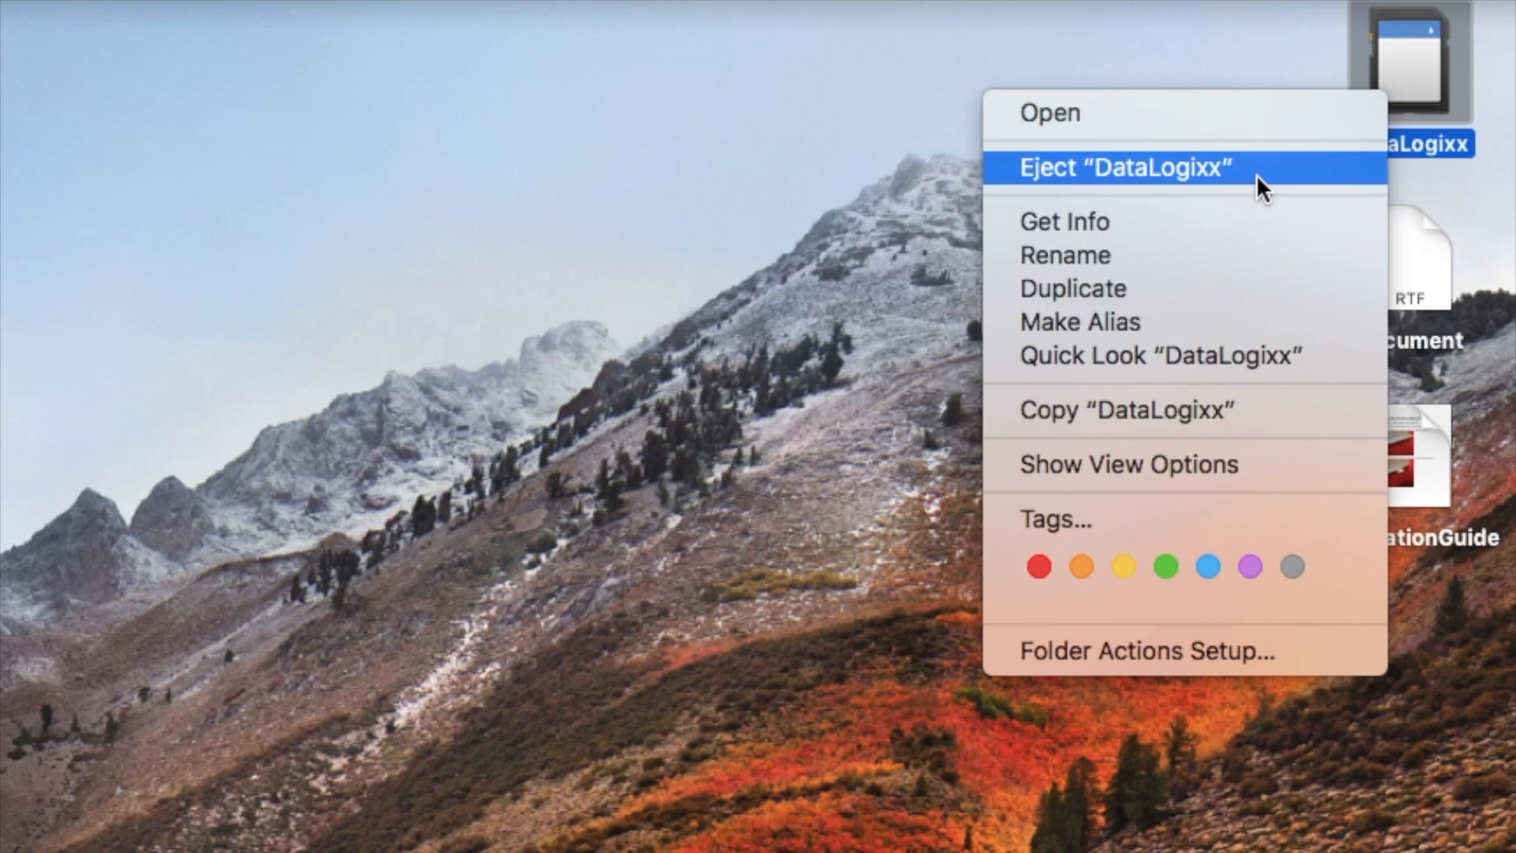
{"action": "left_click", "coordinate": [1122, 167]}
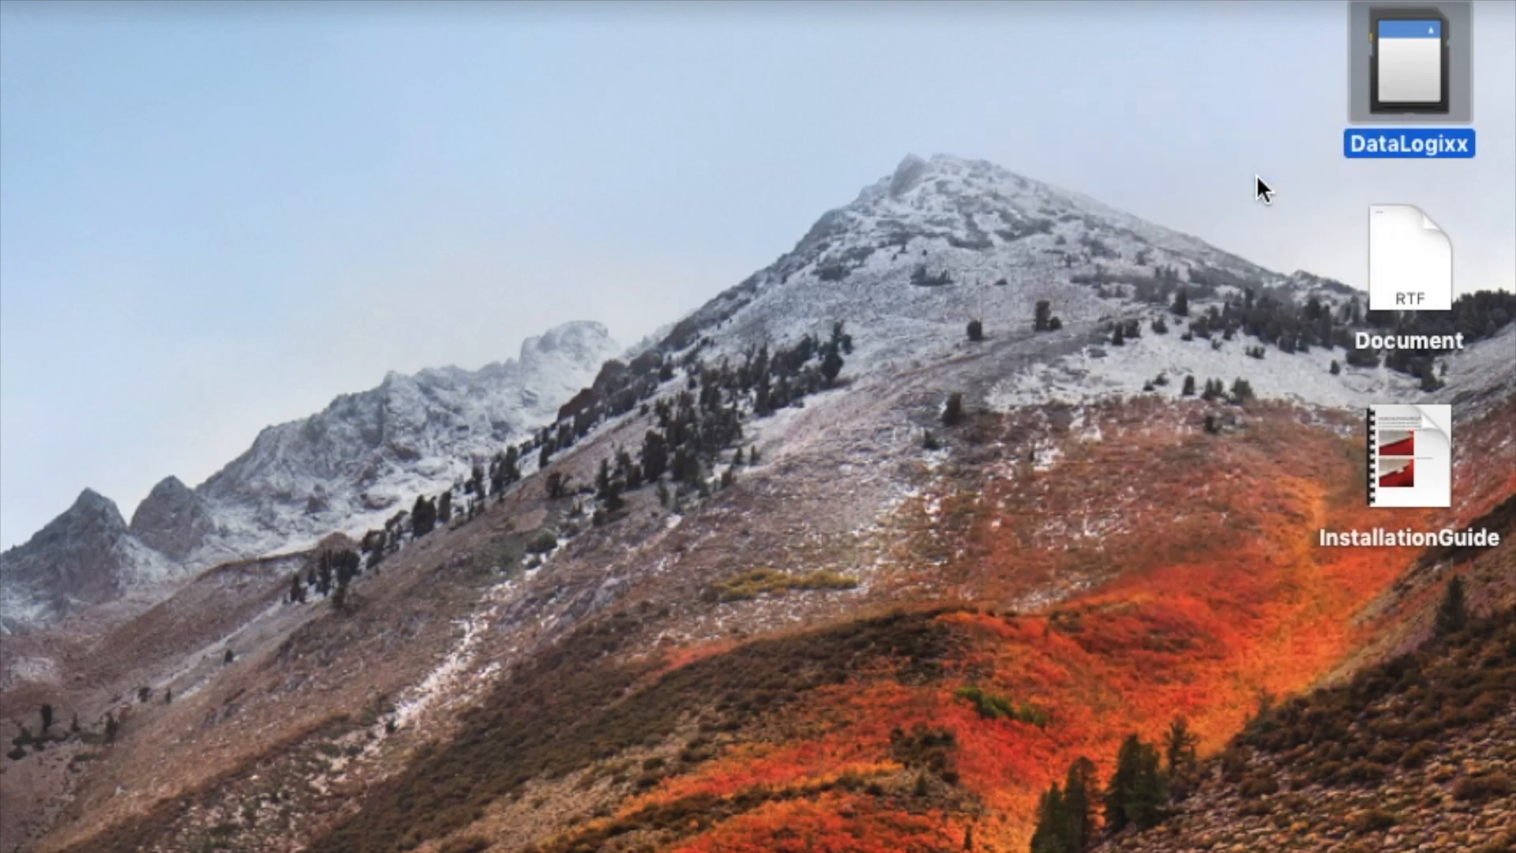